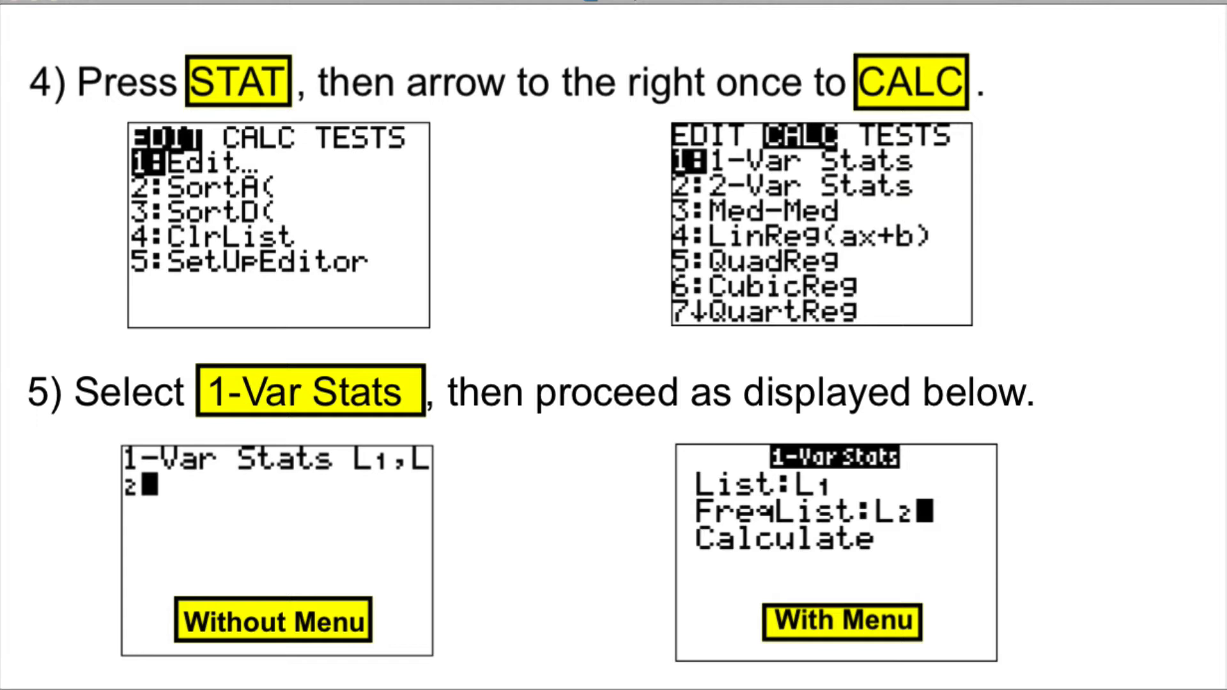
# Step: Advance to the summary slide of TI steps ending with 1-Var Stats output, mean 35.1 and n=30
pyautogui.press('Right')
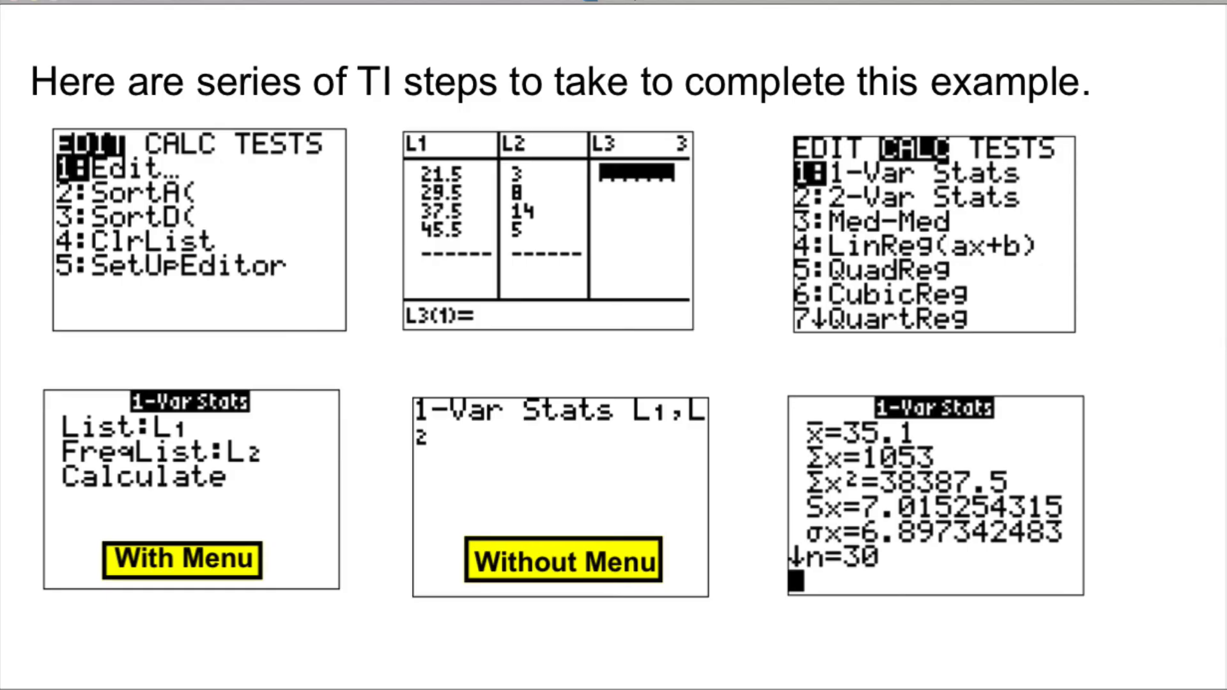